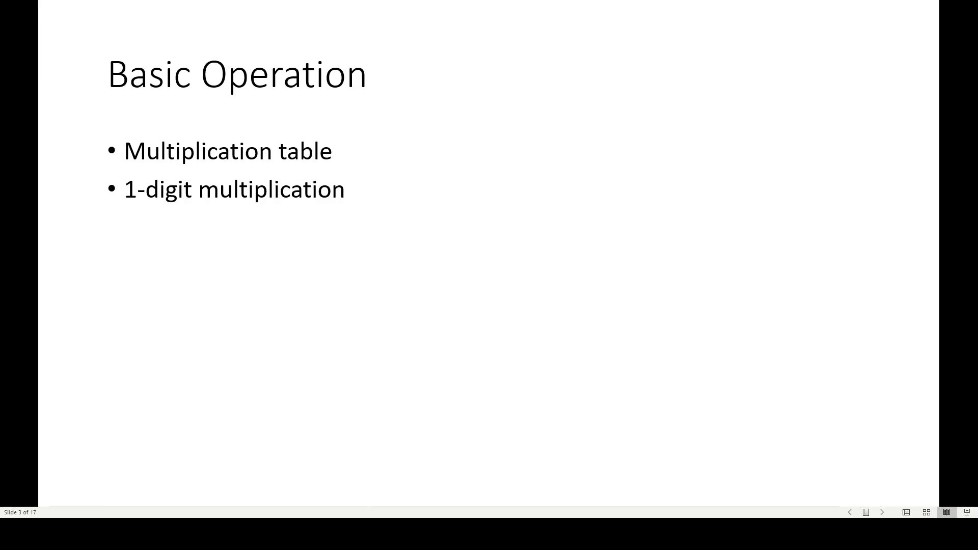
- Advance from the Basic Operation slide to the Traditional Solution slide
{"action": "left_click", "coordinate": [881, 512]}
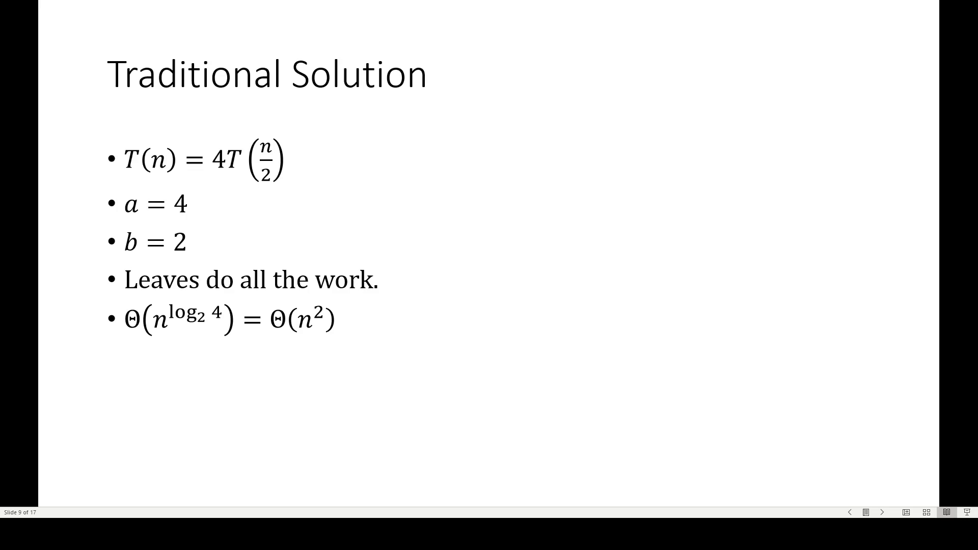
- Advance past the Traditional Solution slide showing T(n)=4T(n/2) and Θ(n²)
{"action": "left_click", "coordinate": [881, 512]}
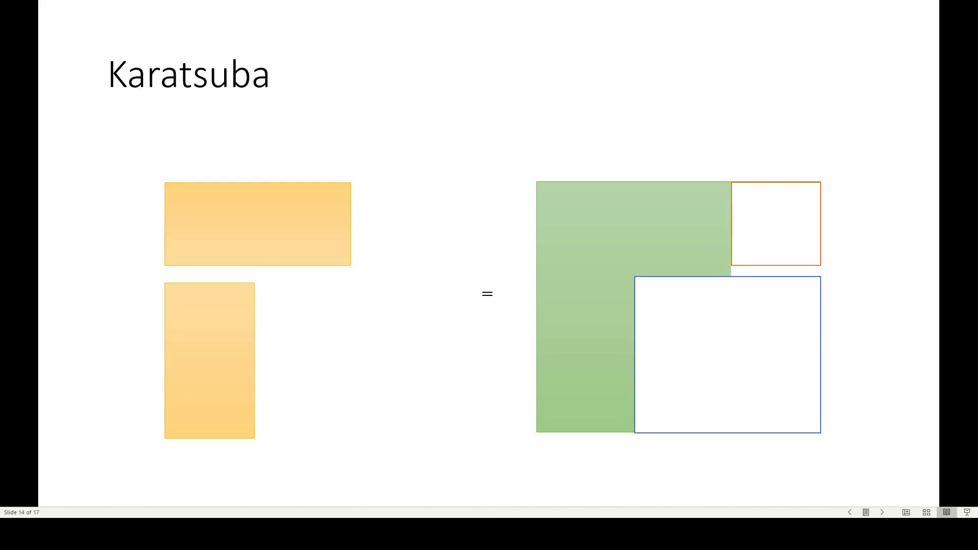
- Advance to slide 15, the Karatsuba slide with the β-weighted sum of three areas
{"action": "left_click", "coordinate": [882, 512]}
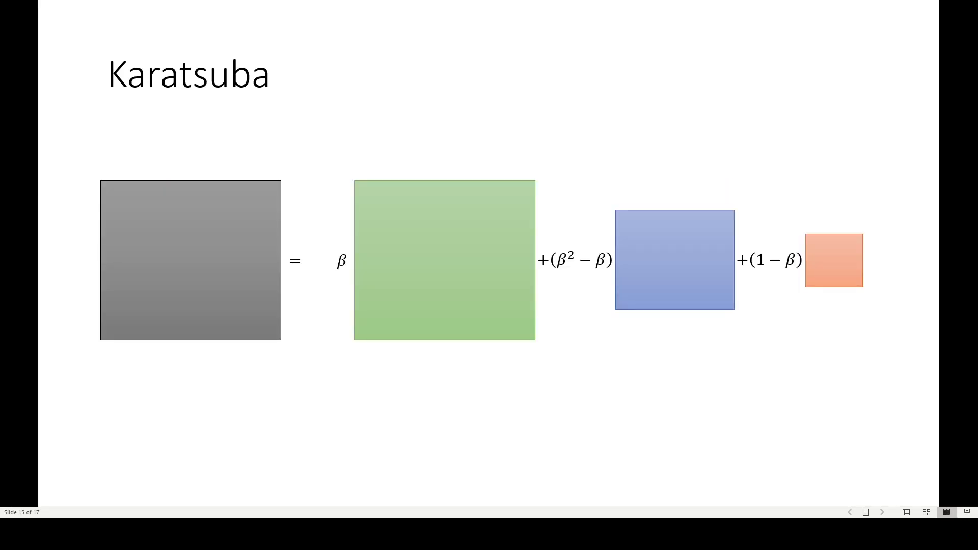